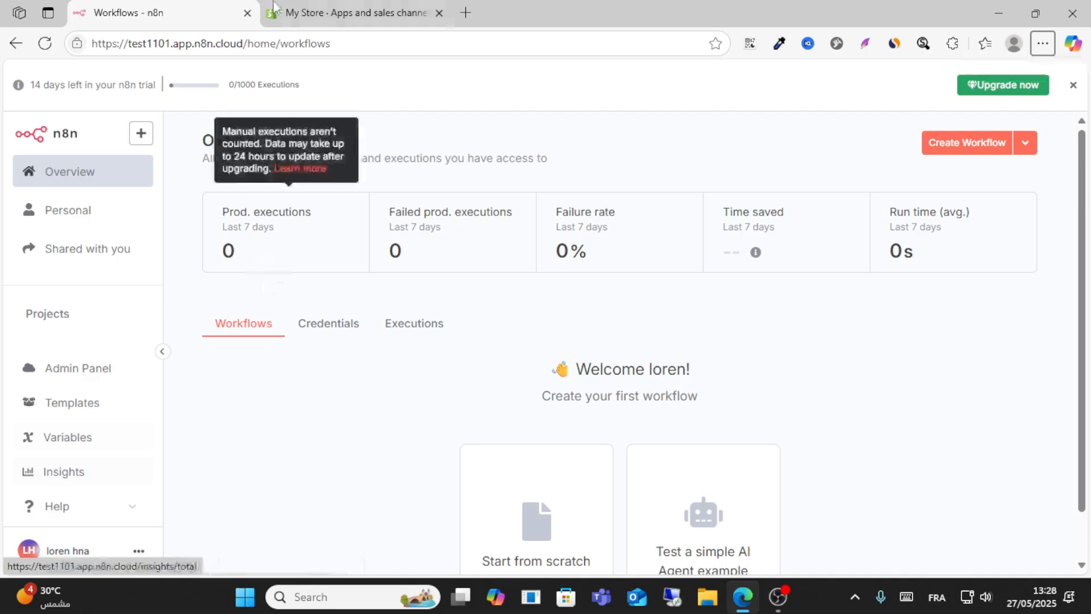
- After a quick look at the Shopify tab, create a new workflow from the n8n Overview
{"action": "left_click", "coordinate": [353, 13]}
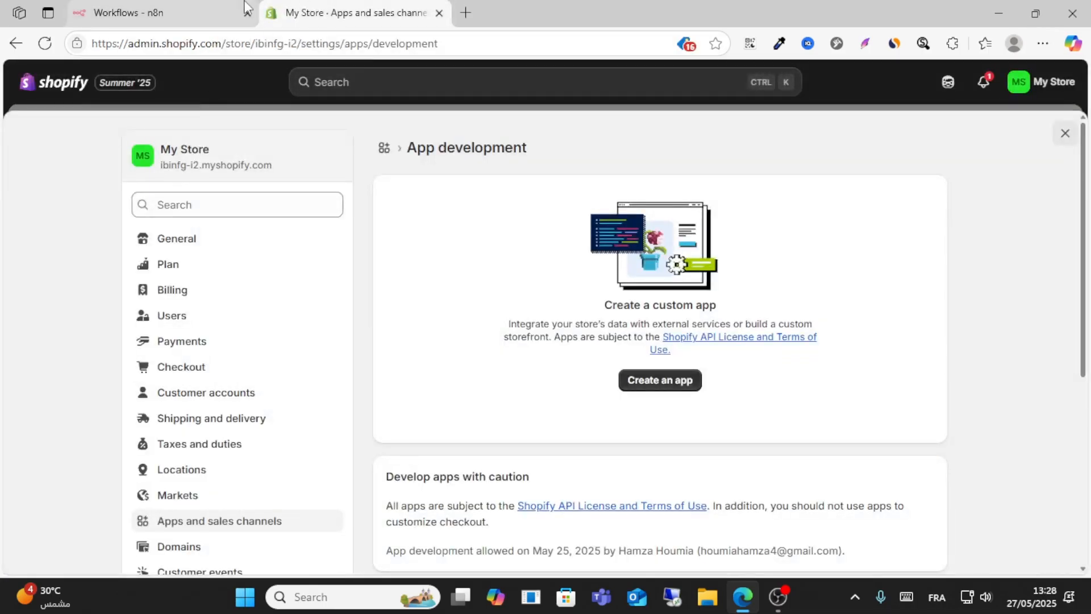
{"action": "left_click", "coordinate": [160, 12]}
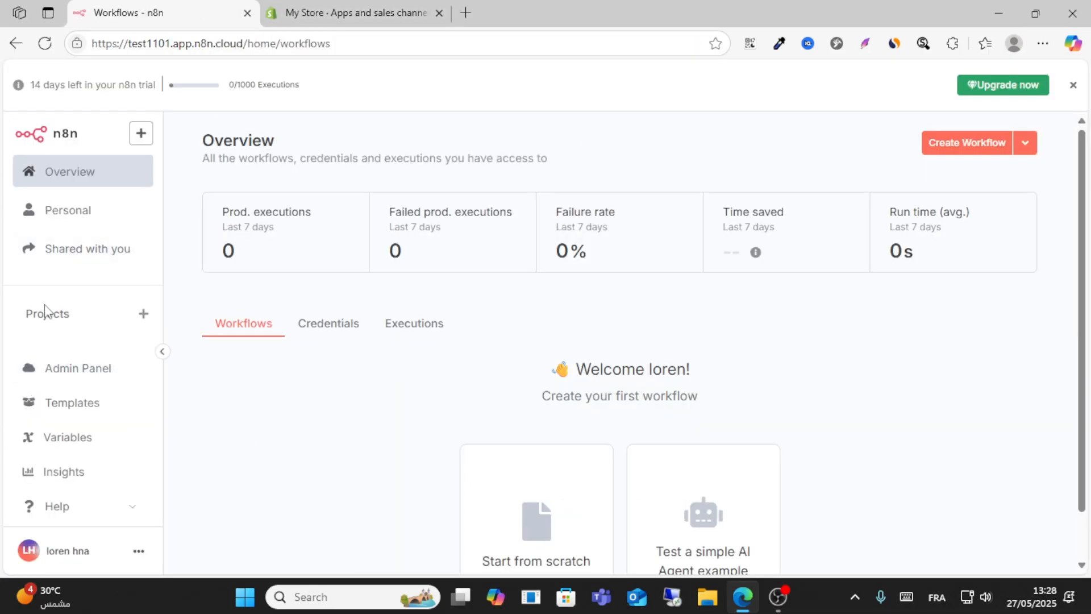
{"action": "left_click", "coordinate": [68, 209]}
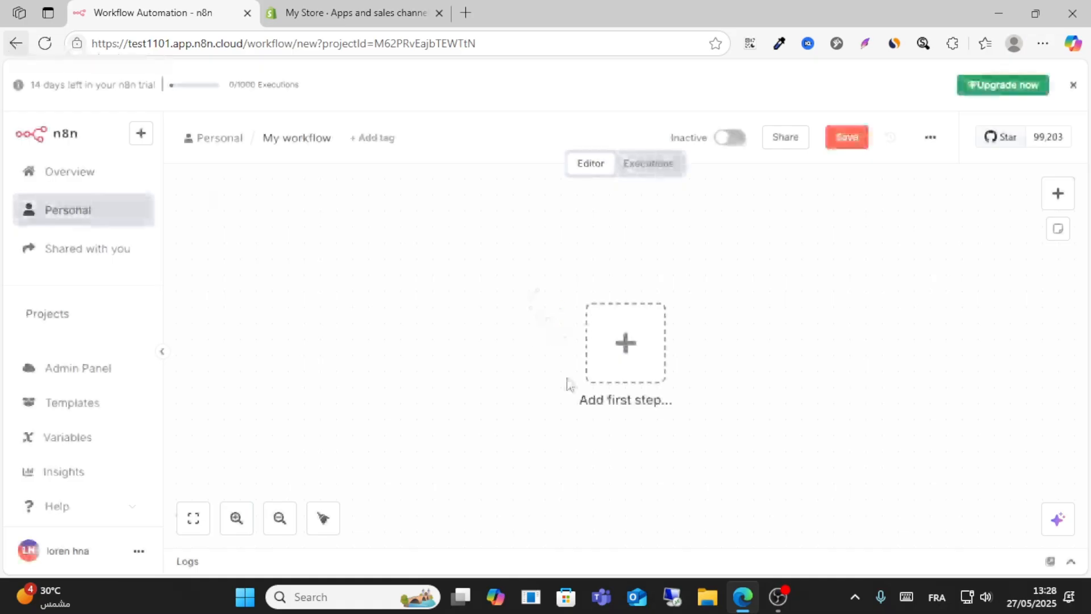
- Add a first step and find the Shopify integration by searching 'sho'
{"action": "left_click", "coordinate": [624, 342]}
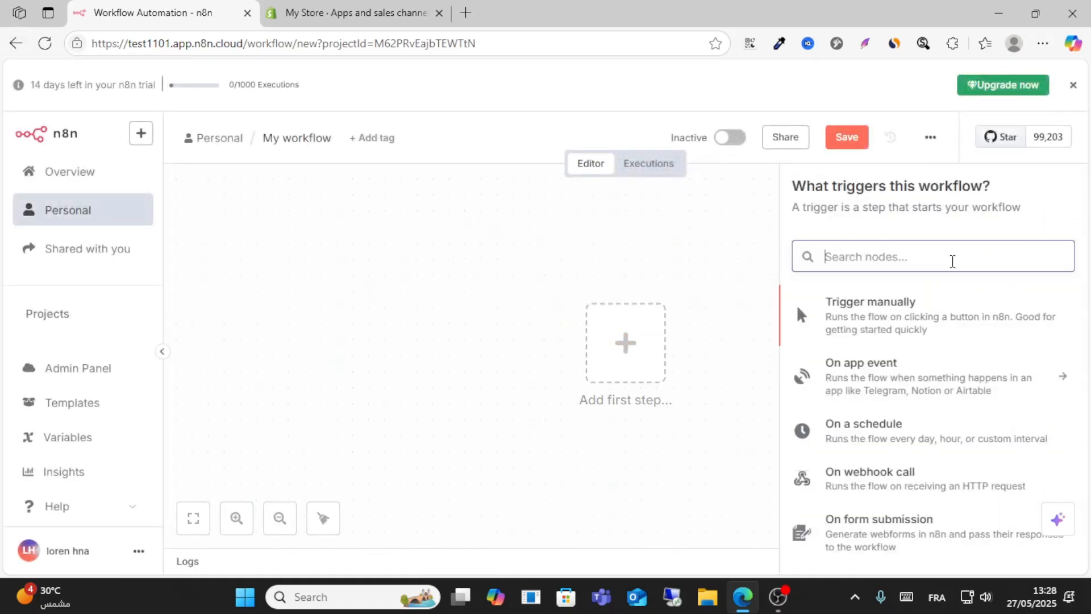
{"action": "type", "text": "sho"}
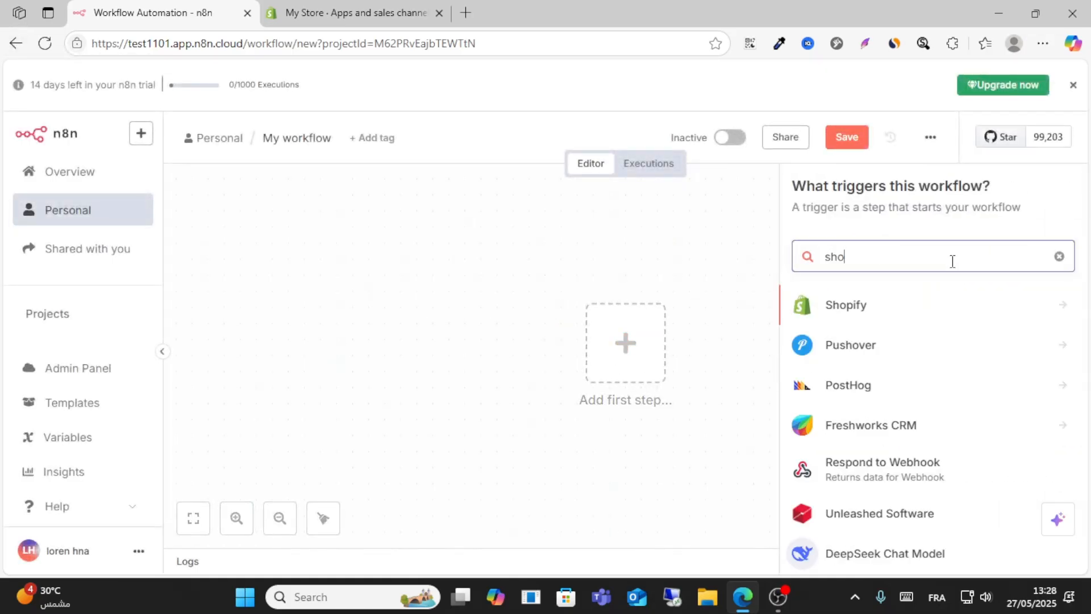
{"action": "left_click", "coordinate": [846, 305]}
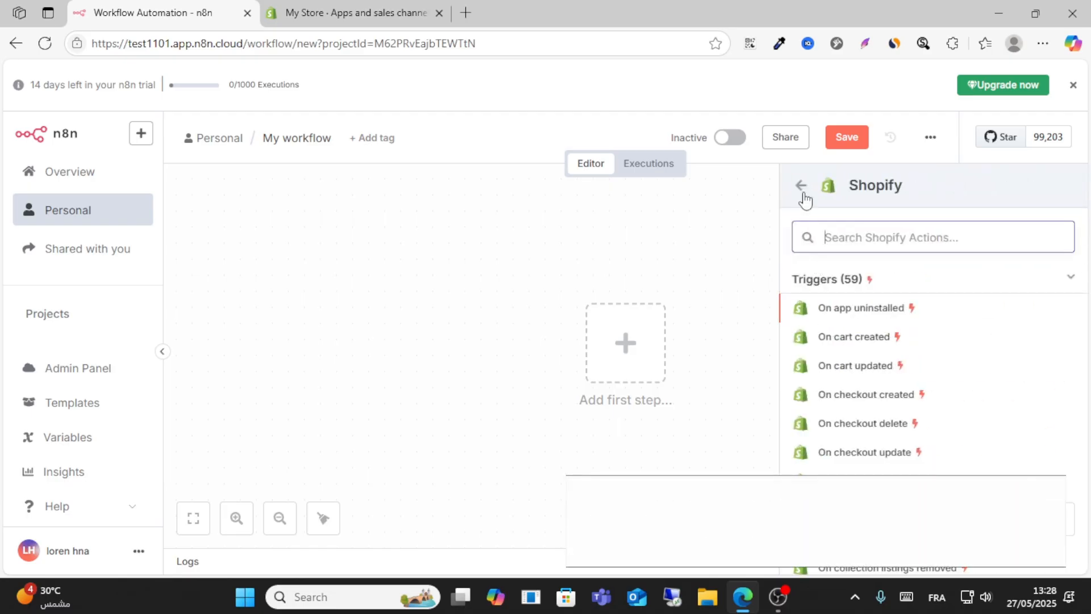
- Add the Shopify 'On app uninstalled' trigger and start creating a new credential for it
{"action": "left_click", "coordinate": [861, 309]}
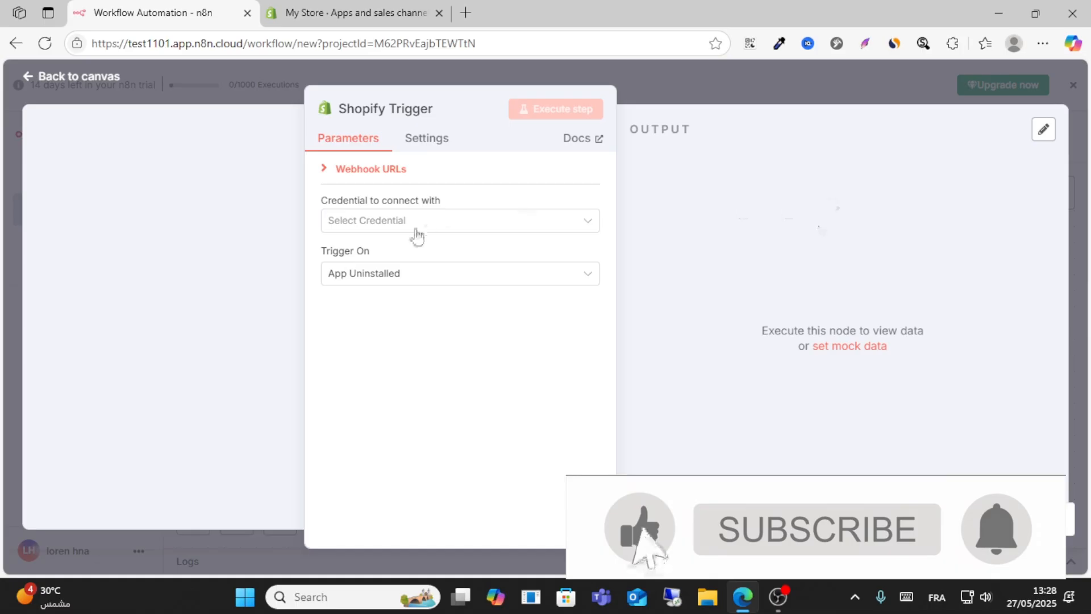
{"action": "left_click", "coordinate": [460, 220]}
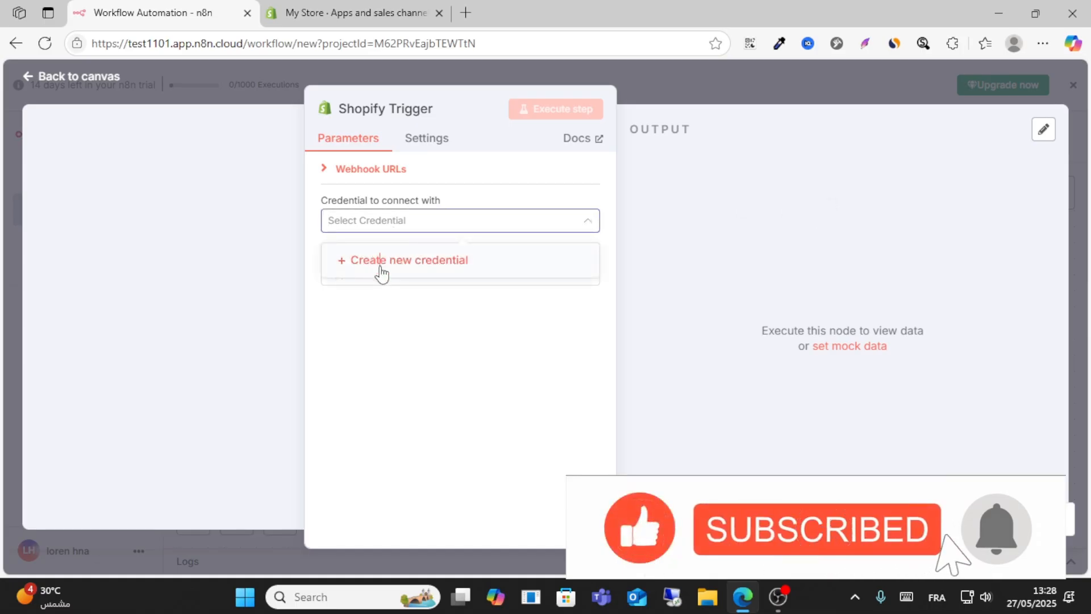
{"action": "left_click", "coordinate": [408, 259]}
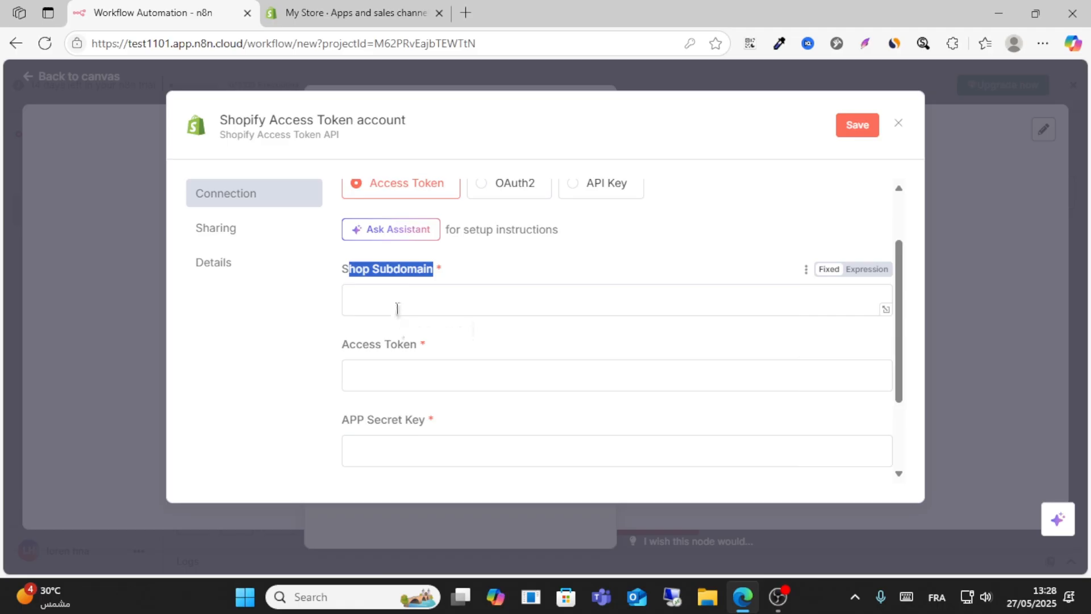
- Switch to Shopify Admin and scroll the settings sidebar to Apps and sales channels
{"action": "left_click", "coordinate": [341, 12]}
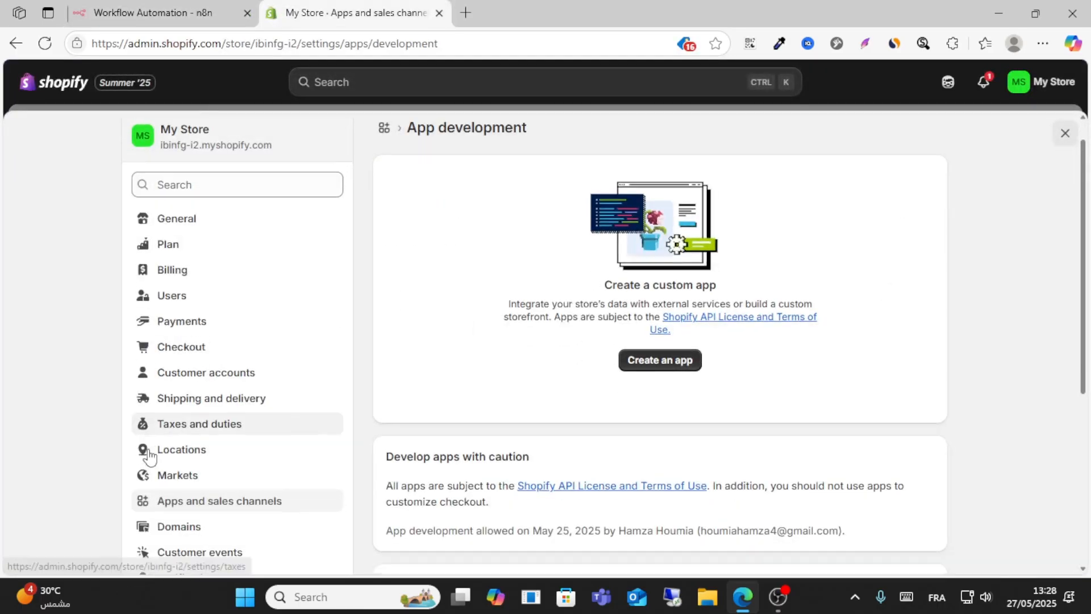
{"action": "scroll", "scroll_direction": "down", "scroll_amount": 3}
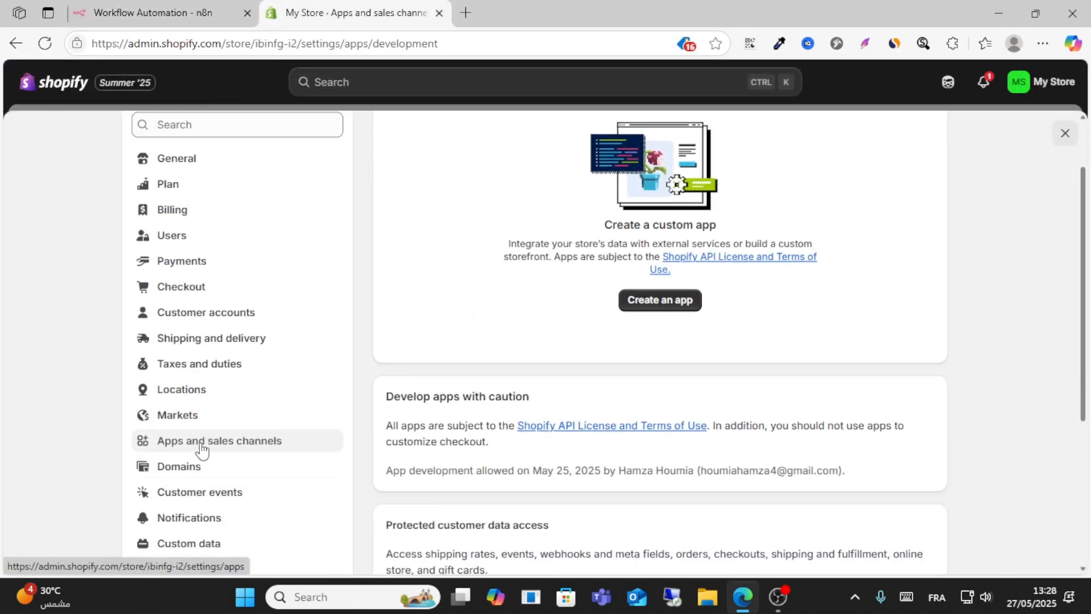
{"action": "scroll", "scroll_direction": "down", "scroll_amount": 3}
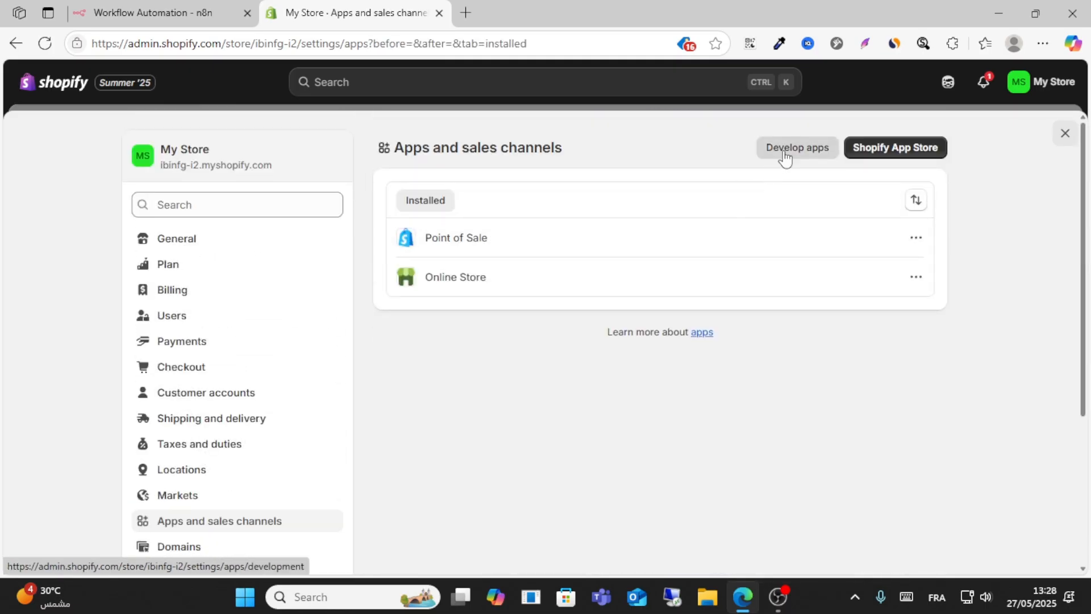
- Create a new custom Shopify app named 'test'
{"action": "left_click", "coordinate": [797, 148]}
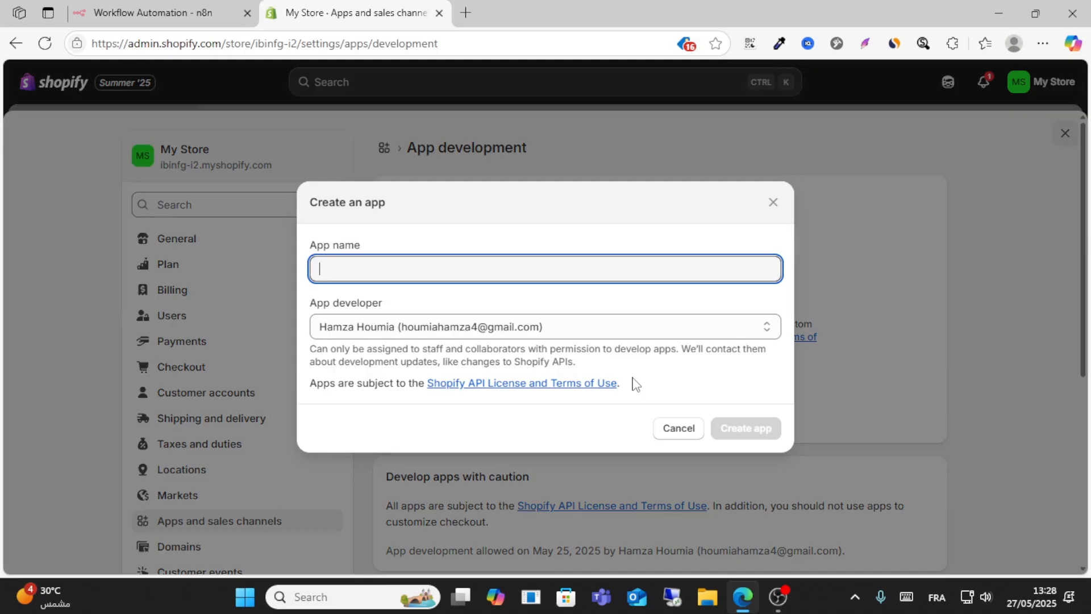
{"action": "type", "text": "test"}
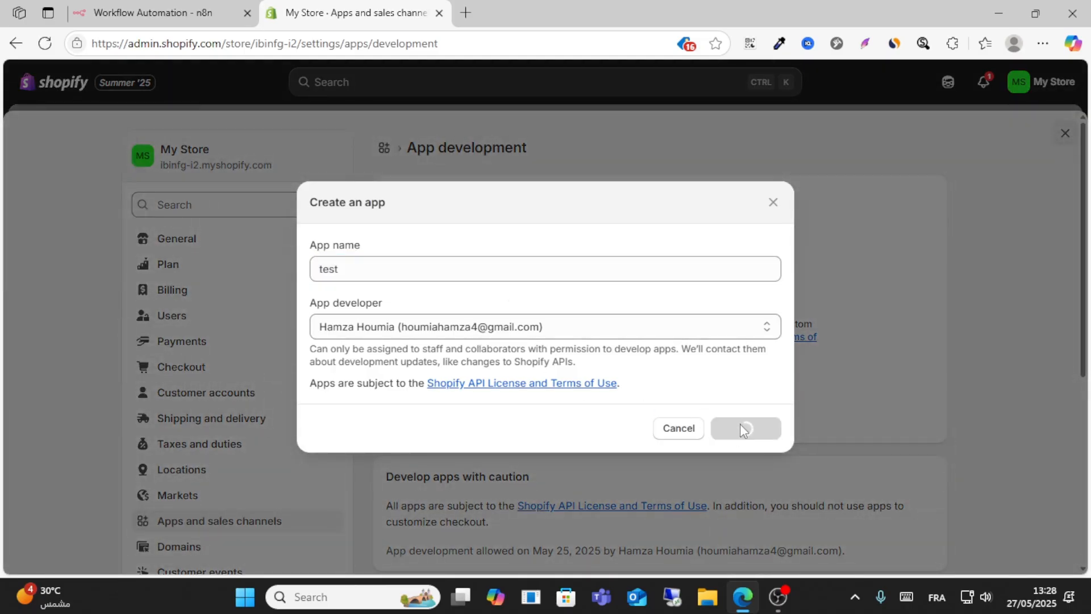
{"action": "left_click", "coordinate": [746, 429]}
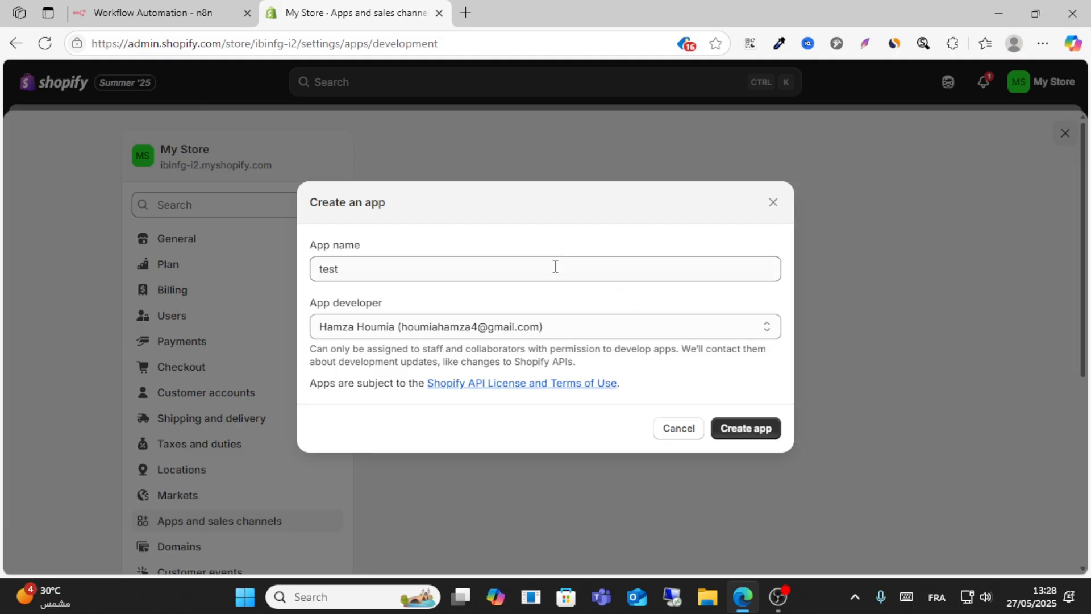
{"action": "left_click", "coordinate": [745, 429]}
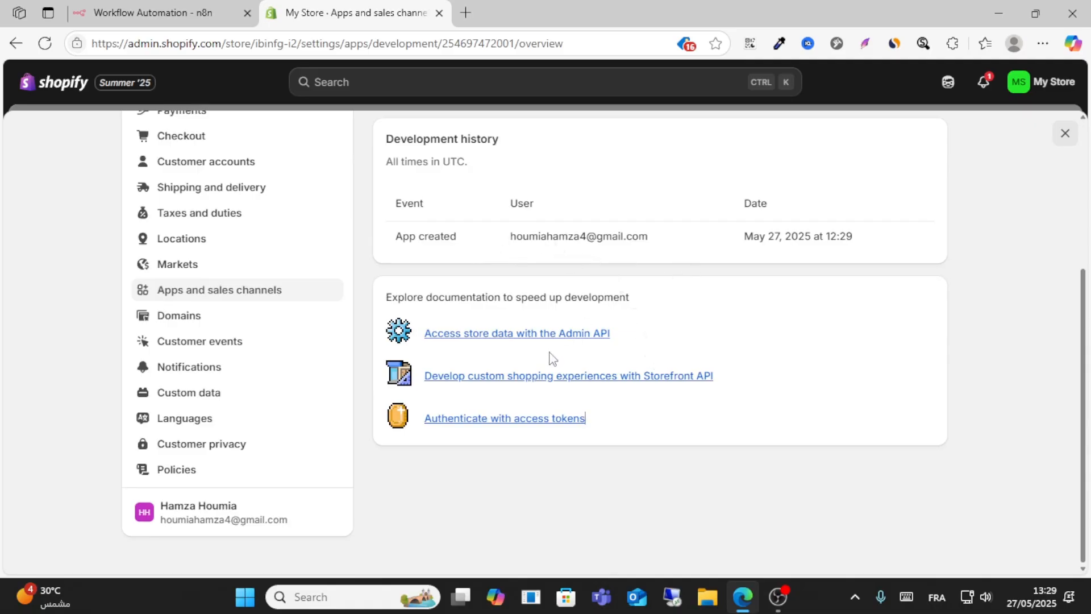
- Open the Admin API docs link, then review the test app's API credentials and App settings
{"action": "left_click", "coordinate": [516, 333]}
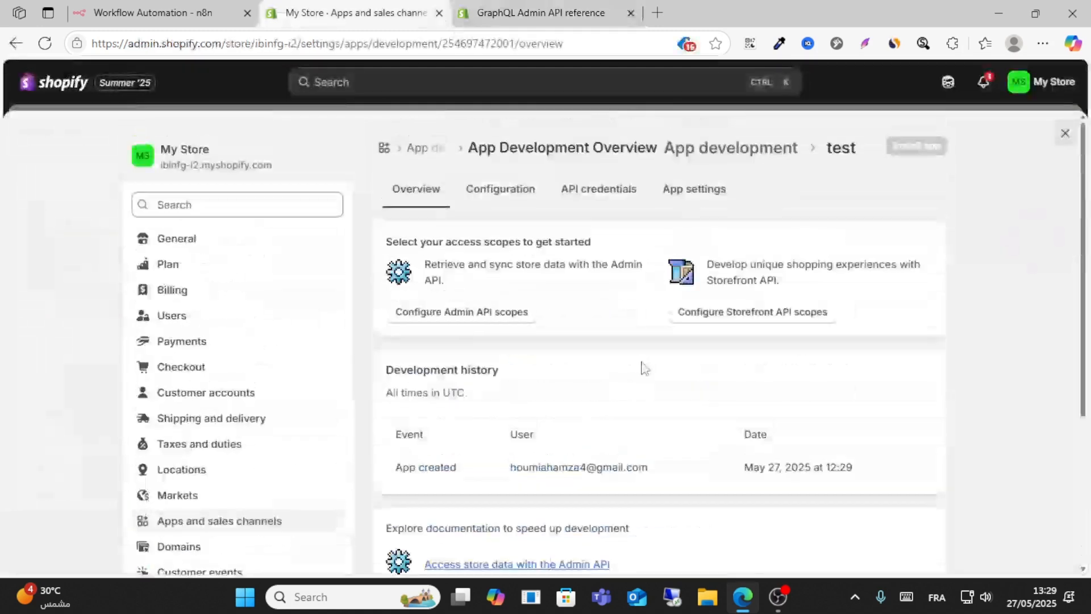
{"action": "mouse_move", "coordinate": [727, 312]}
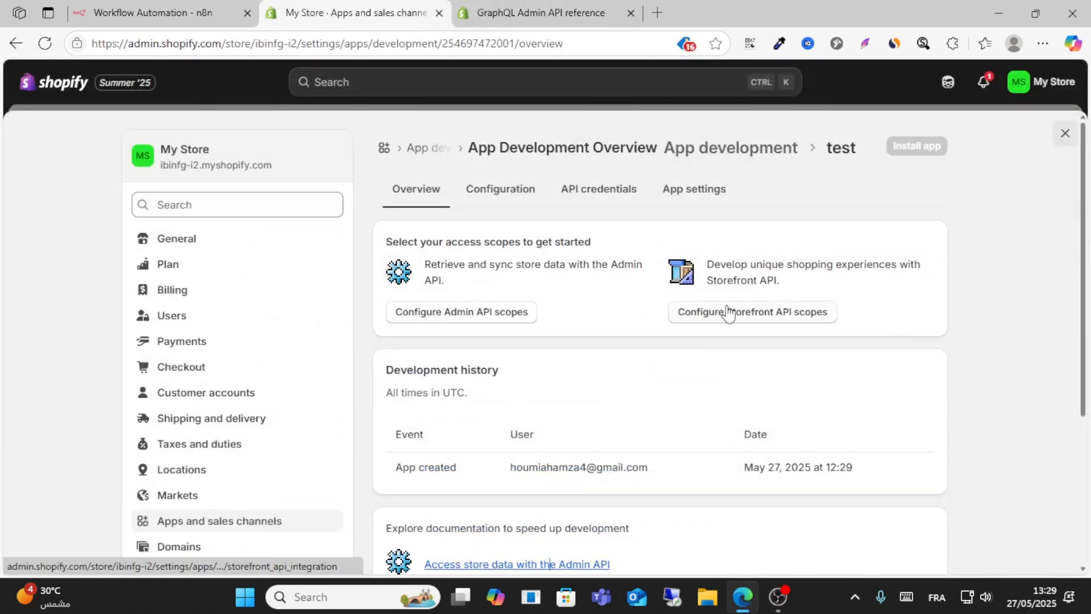
{"action": "left_click", "coordinate": [597, 189]}
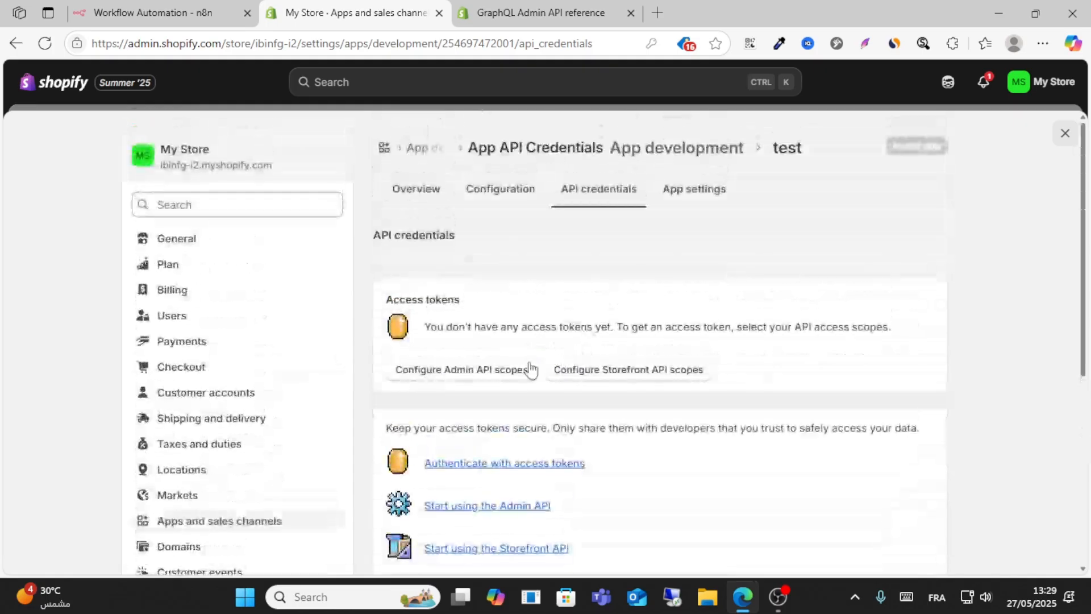
{"action": "left_click", "coordinate": [693, 189]}
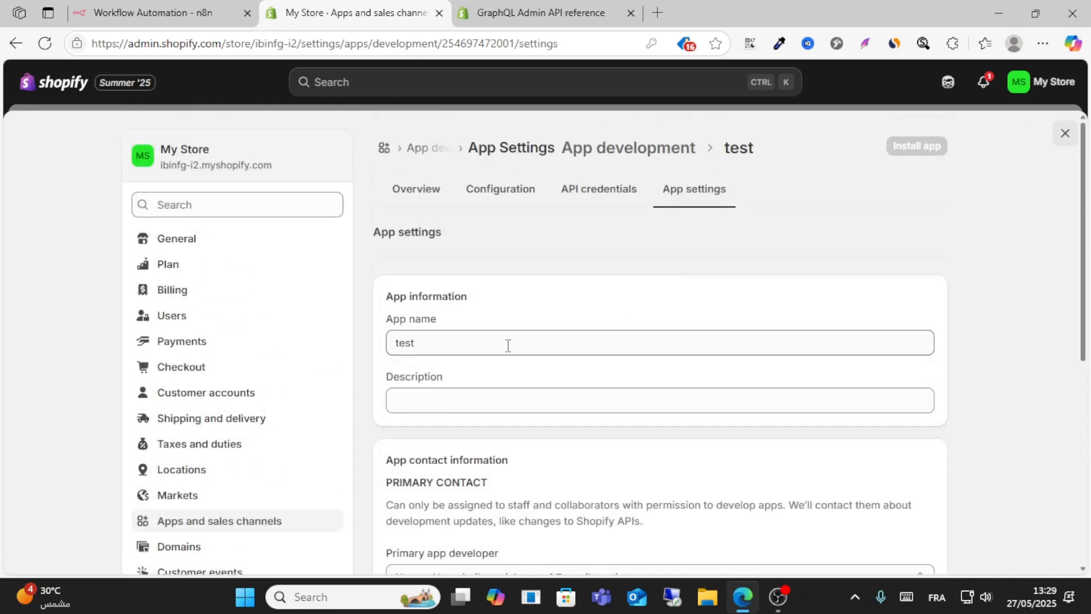
{"action": "scroll", "scroll_direction": "down", "scroll_amount": 3}
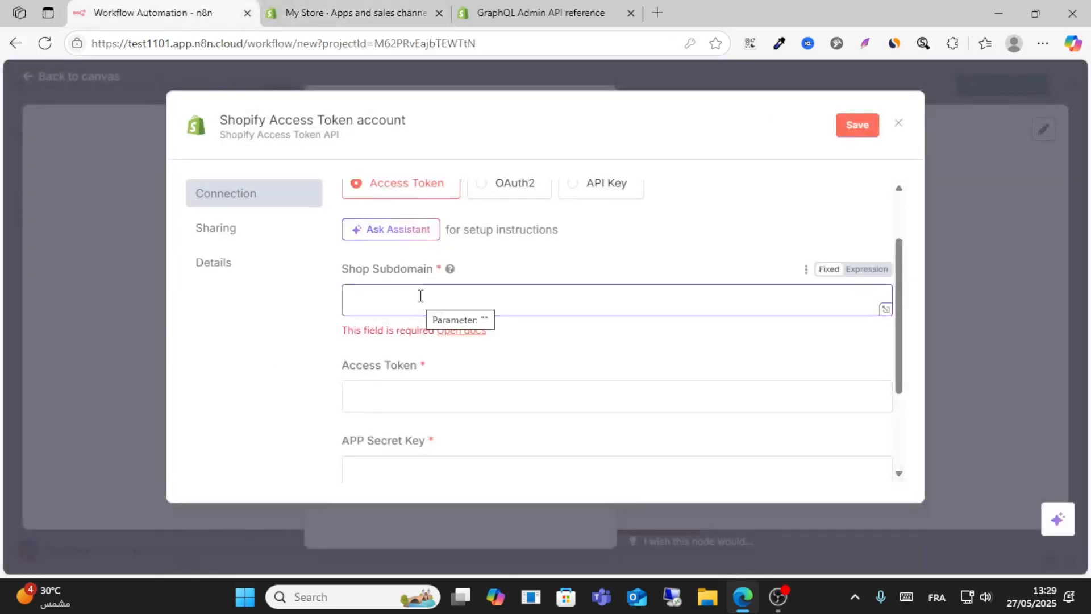
- Focus the Access Token field, dismiss the saved-passwords popup, and return to the Shopify app settings
{"action": "left_click", "coordinate": [616, 395]}
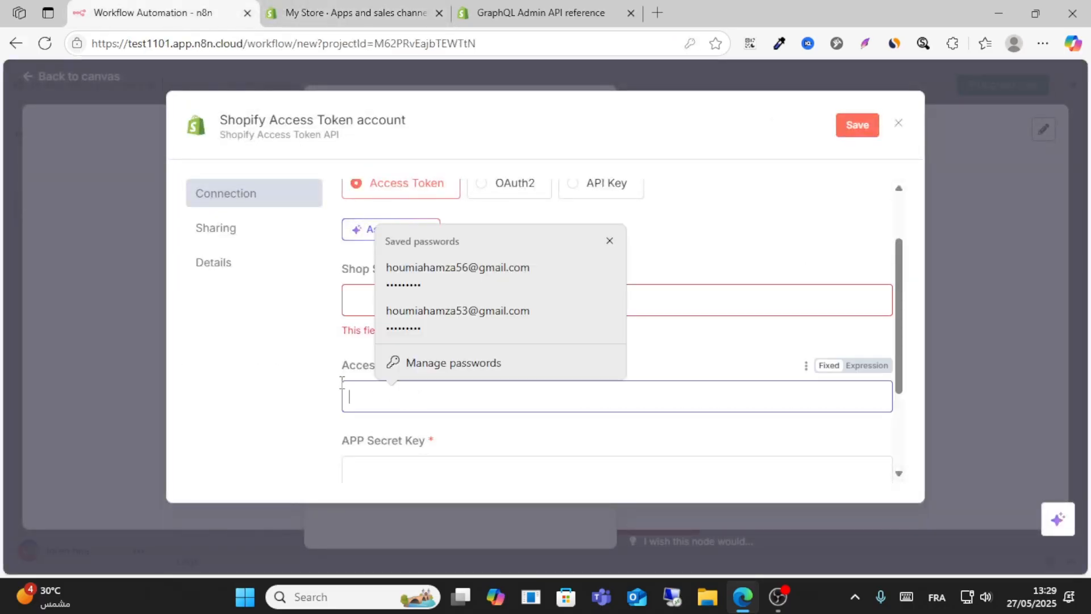
{"action": "left_click", "coordinate": [609, 241]}
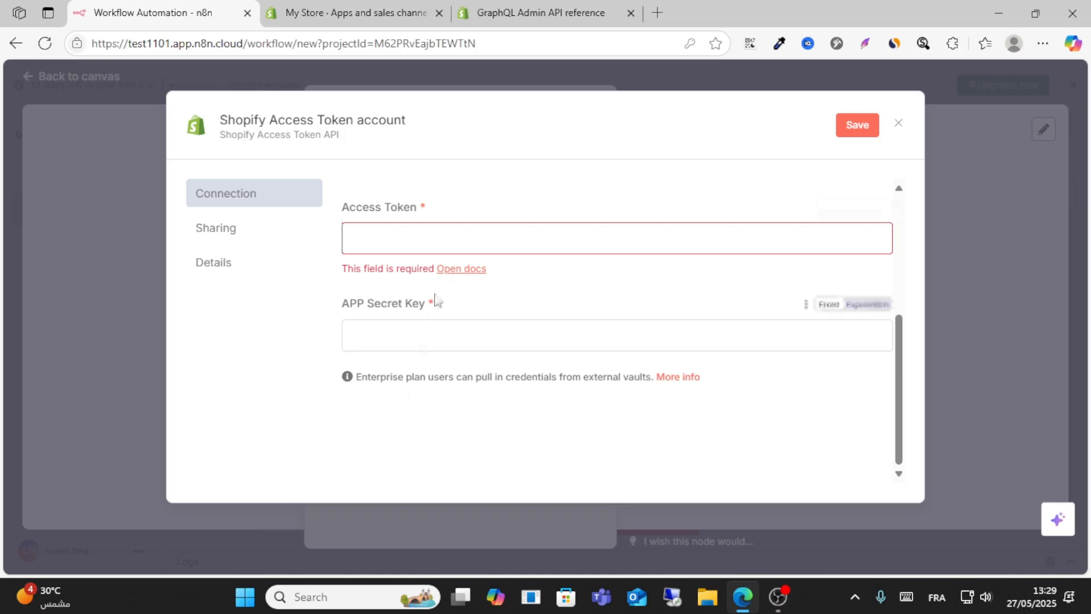
{"action": "left_click", "coordinate": [351, 13]}
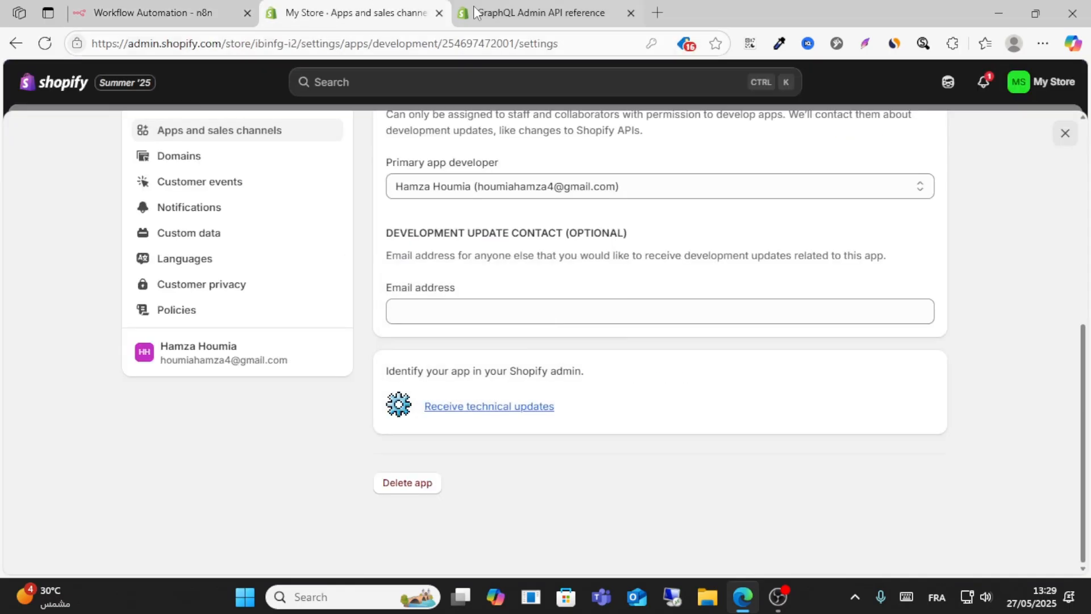
{"action": "left_click", "coordinate": [147, 12]}
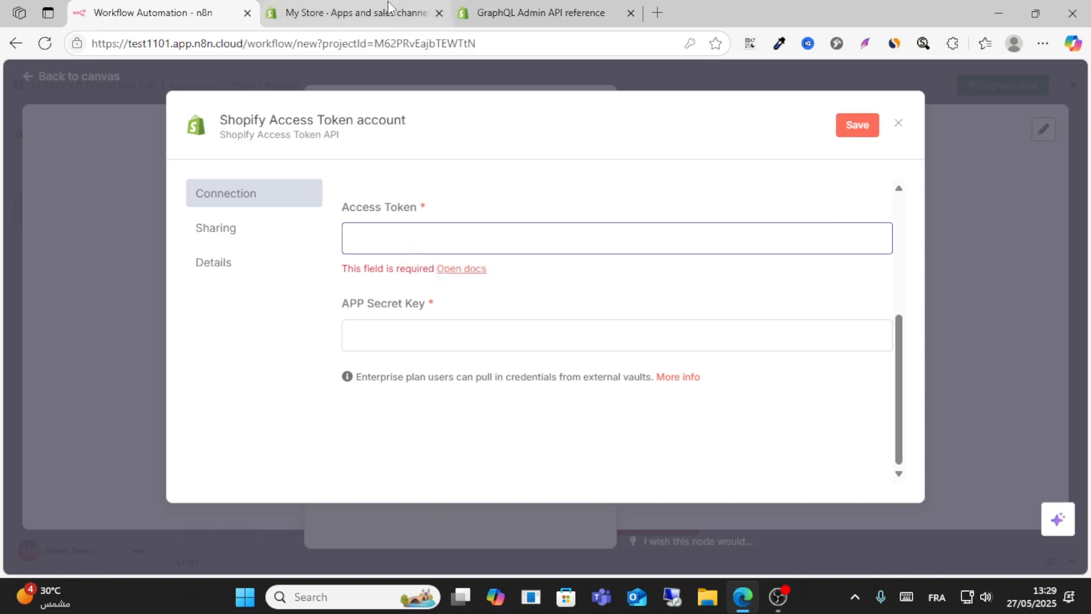
{"action": "left_click", "coordinate": [351, 13]}
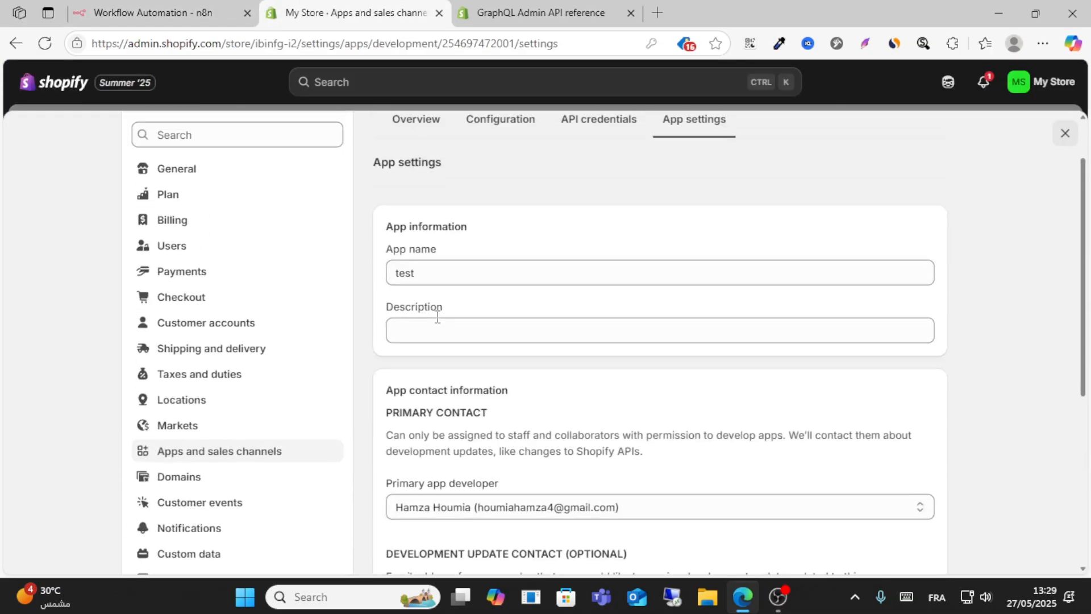